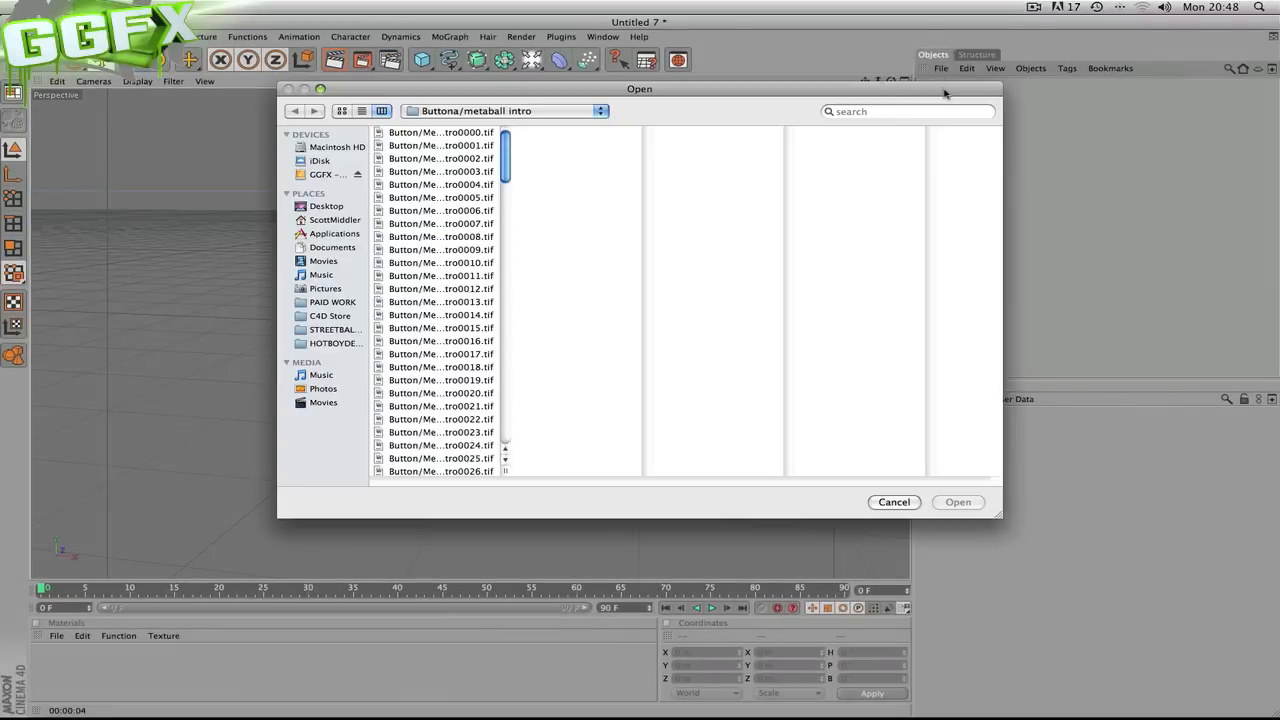
Dismiss the Open window so the extruded Path 1–10 letters show in the perspective view.
left_click(956, 502)
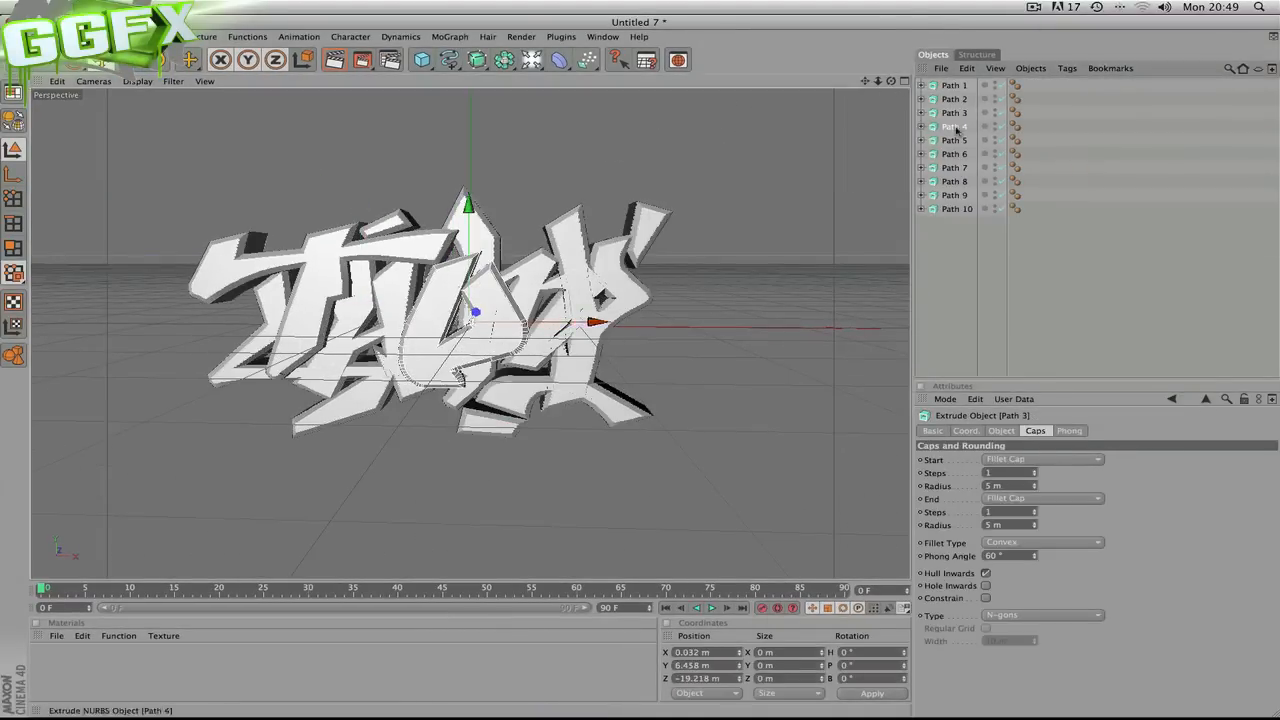
Select two of the extruded letter paths to prepare lighting and the blue material.
left_click(954, 152)
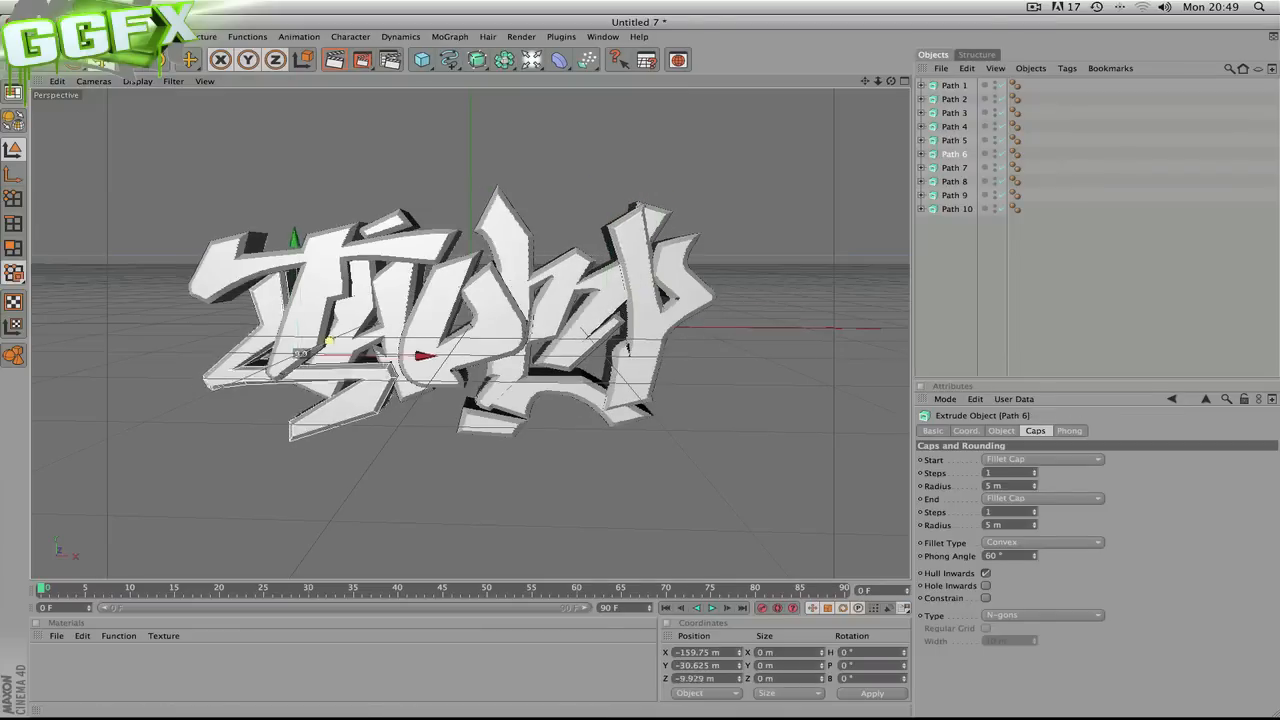
left_click(956, 208)
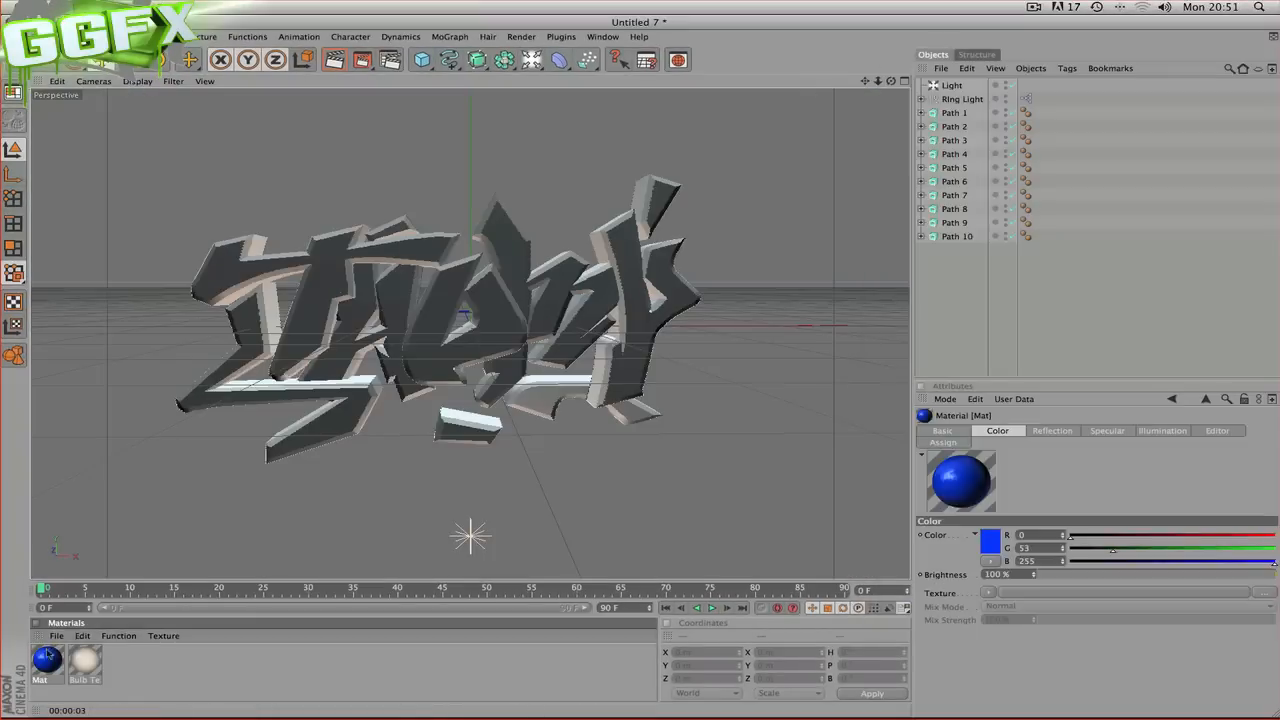
Enable Reflection on the blue material and add an HDR Sky object to the scene.
double_click(48, 660)
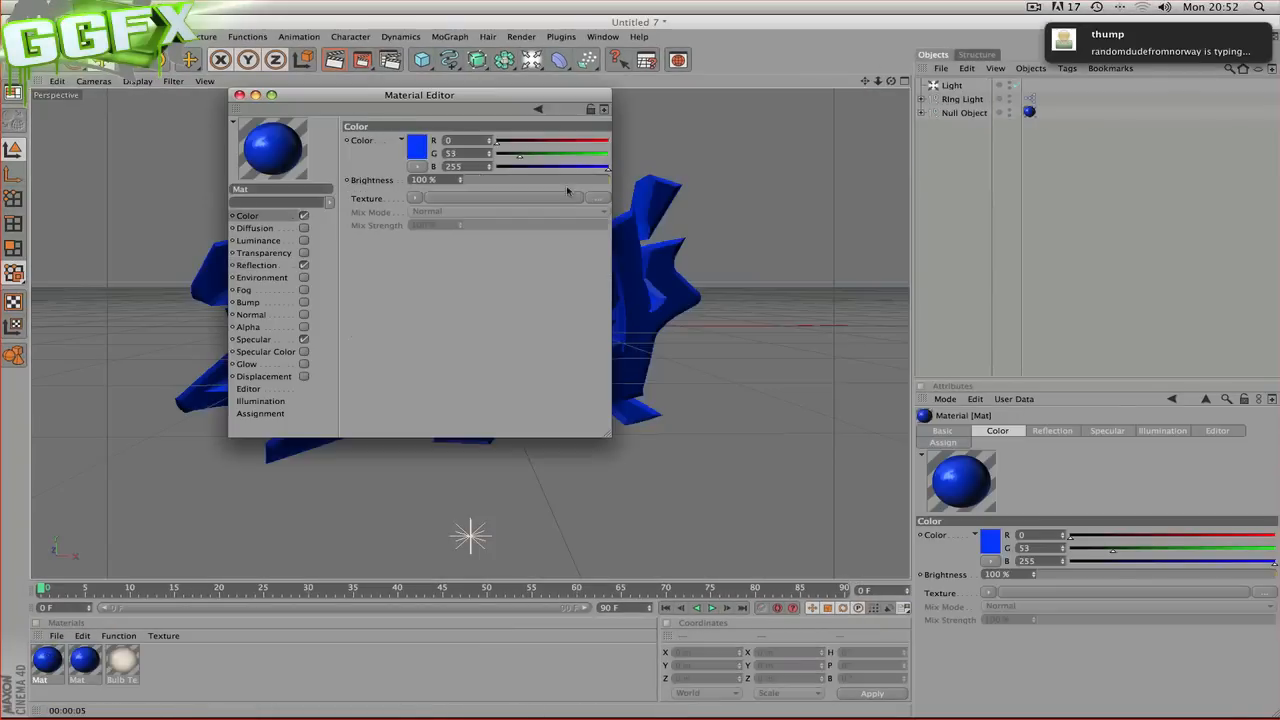
left_click(256, 264)
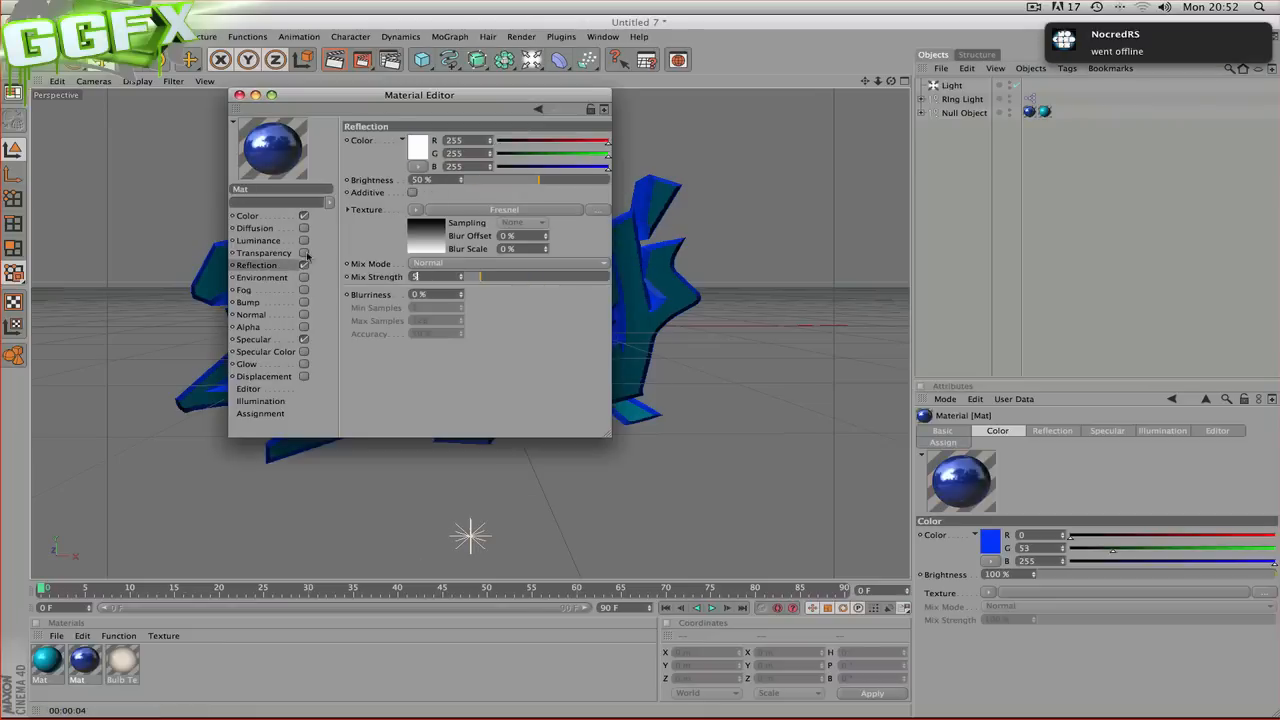
left_click(236, 94)
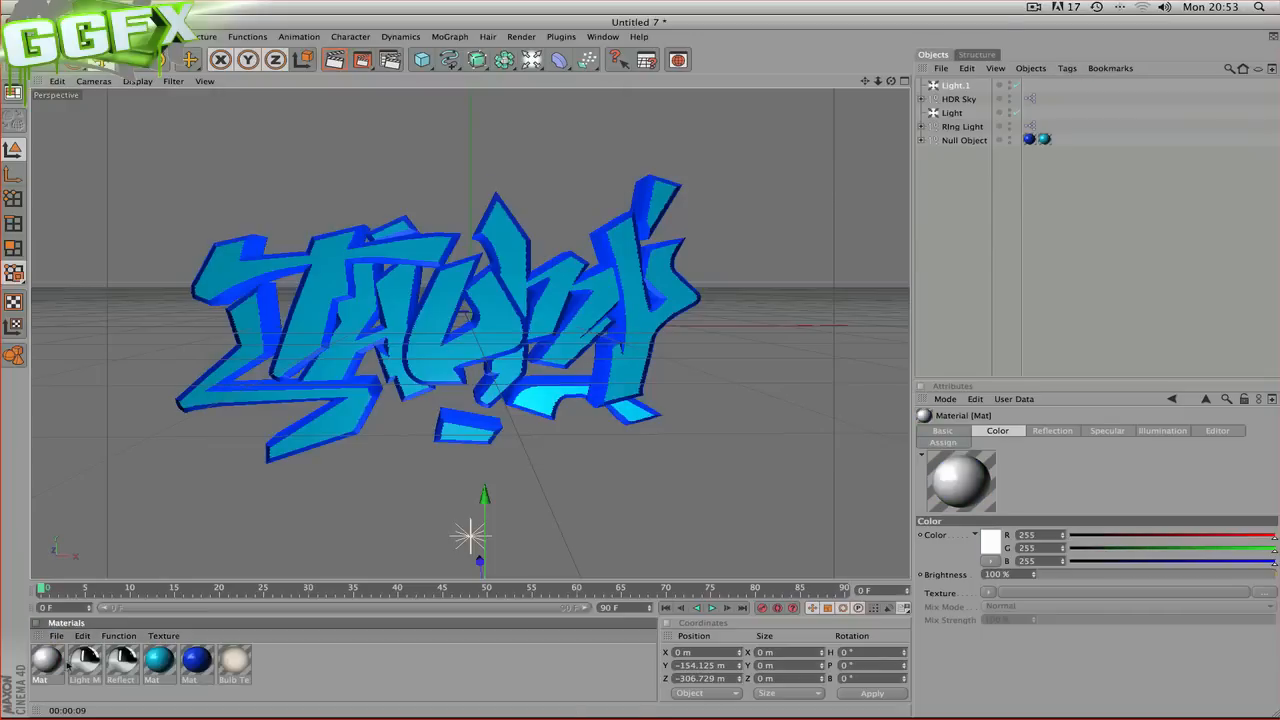
Bring in the red-and-black graffiti piece and load an HDR file into the HDR Sky controls.
left_click(924, 140)
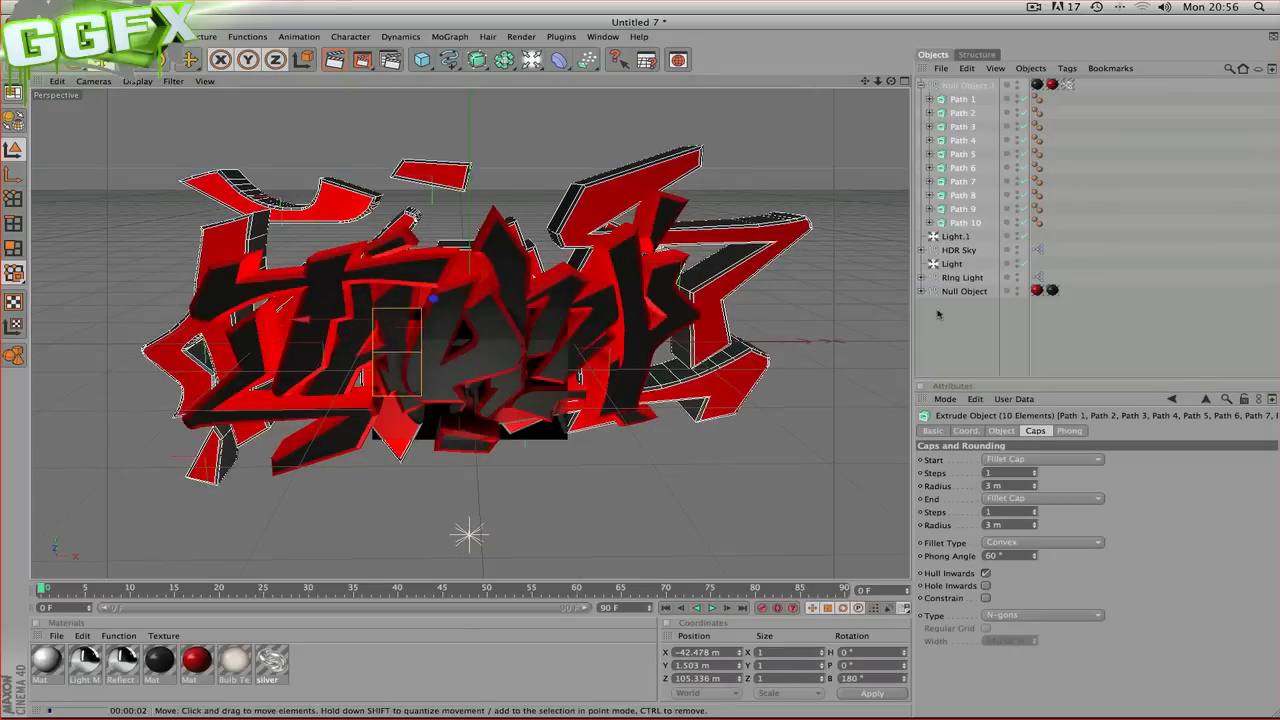
left_click(962, 236)
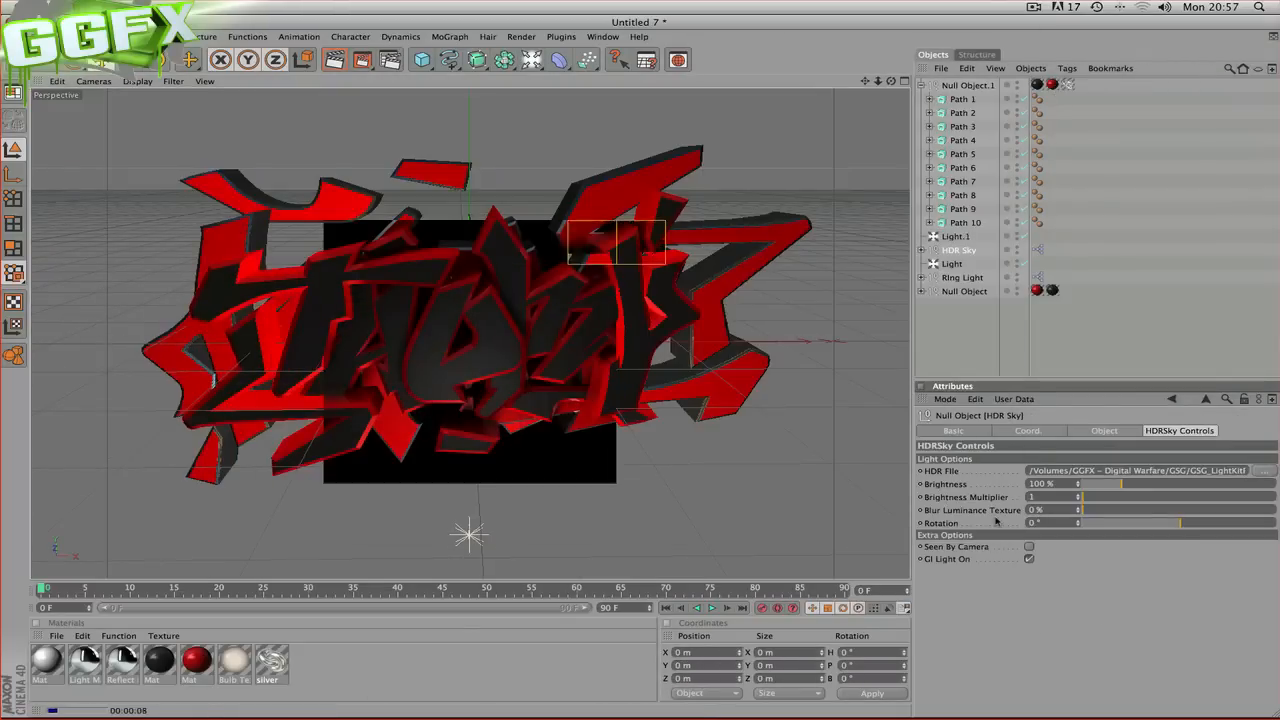